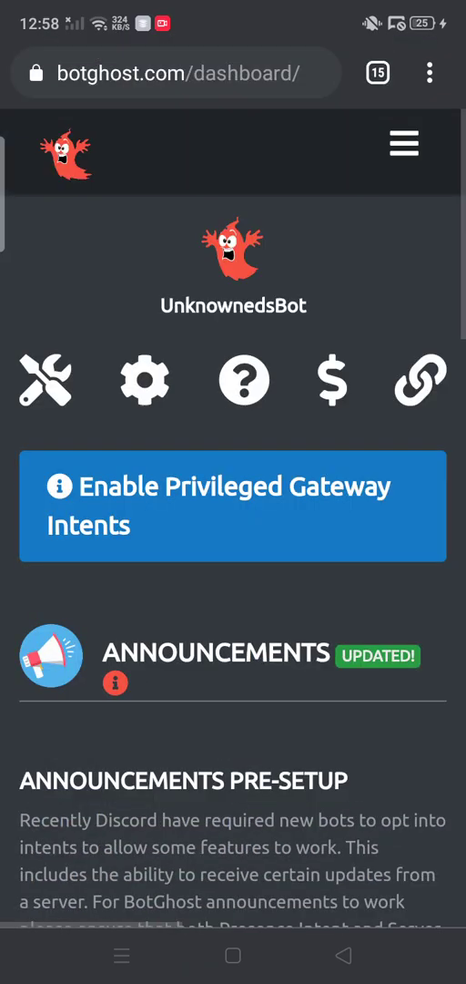
# Step: Scroll the Announcements dashboard to the existing '{user} is now on {server}' announcement and delete it
pyautogui.scroll(-3)
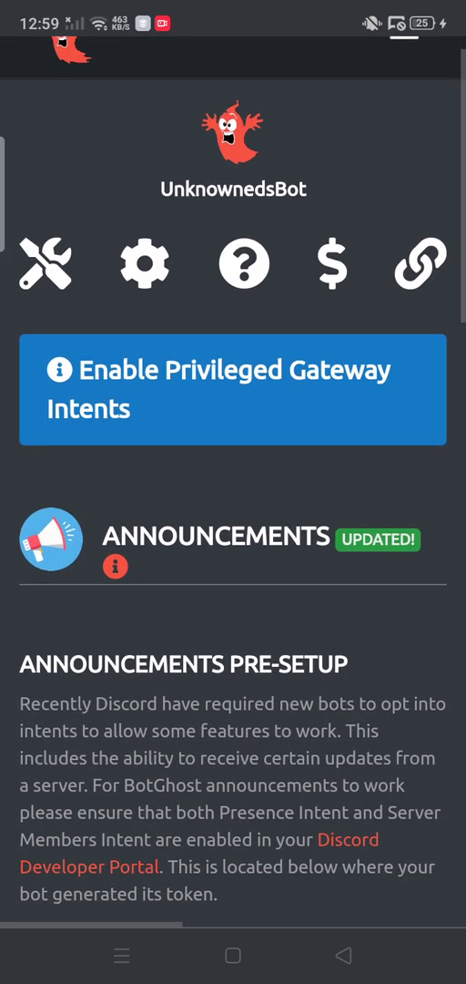
pyautogui.scroll(-3)
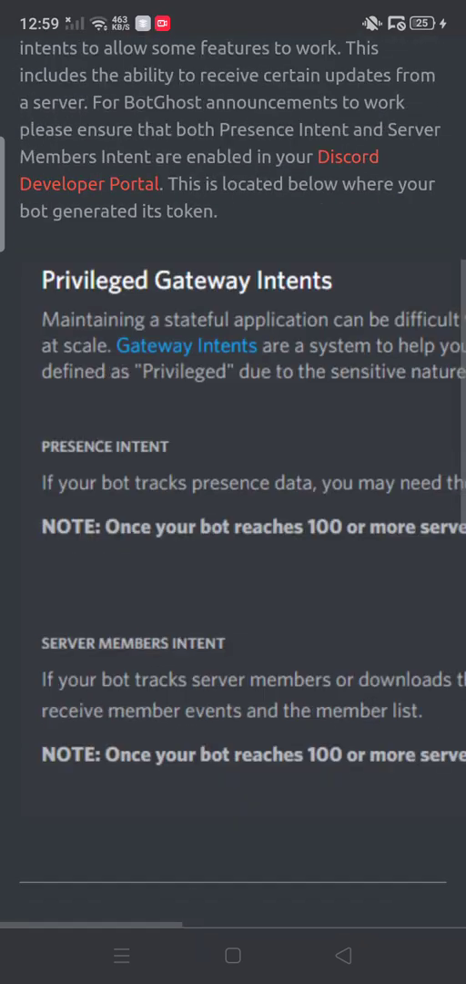
pyautogui.scroll(-3)
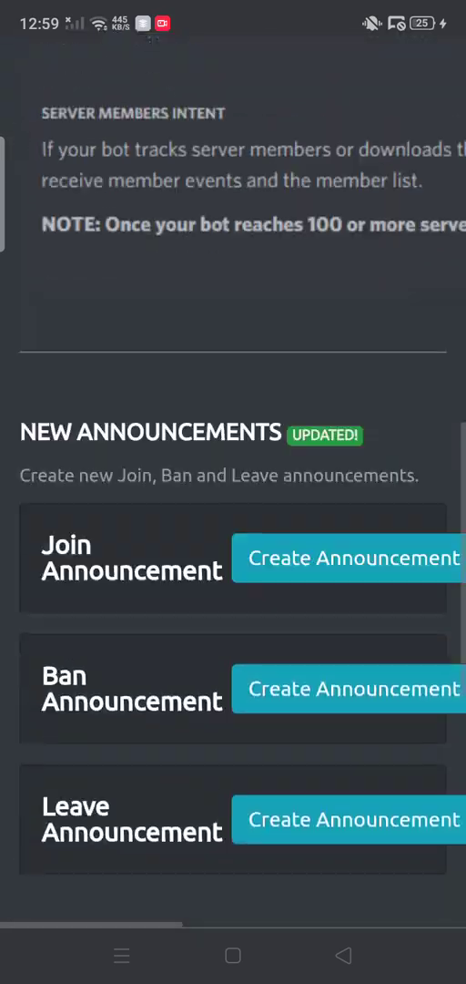
pyautogui.scroll(-3)
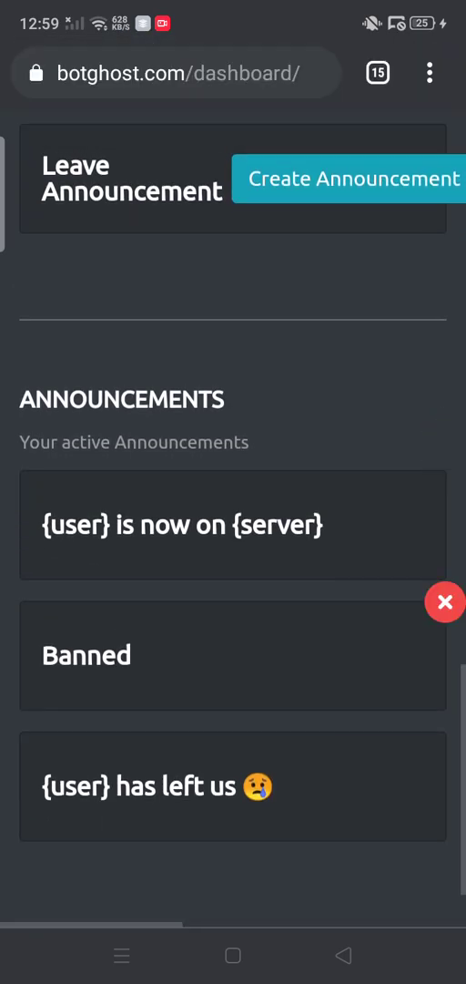
pyautogui.scroll(-3)
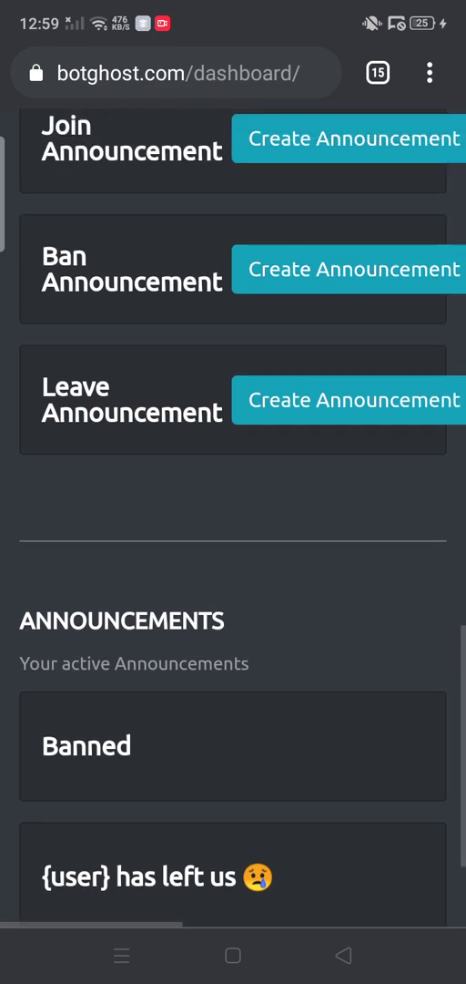
pyautogui.scroll(3)
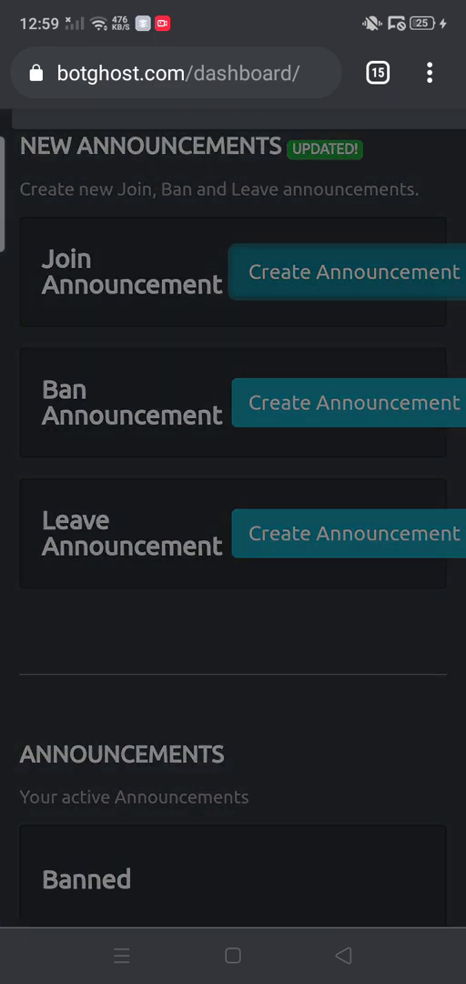
# Step: Create a new Join Announcement and set its Message Content to '{user} is now on {server}'
pyautogui.click(350, 273)
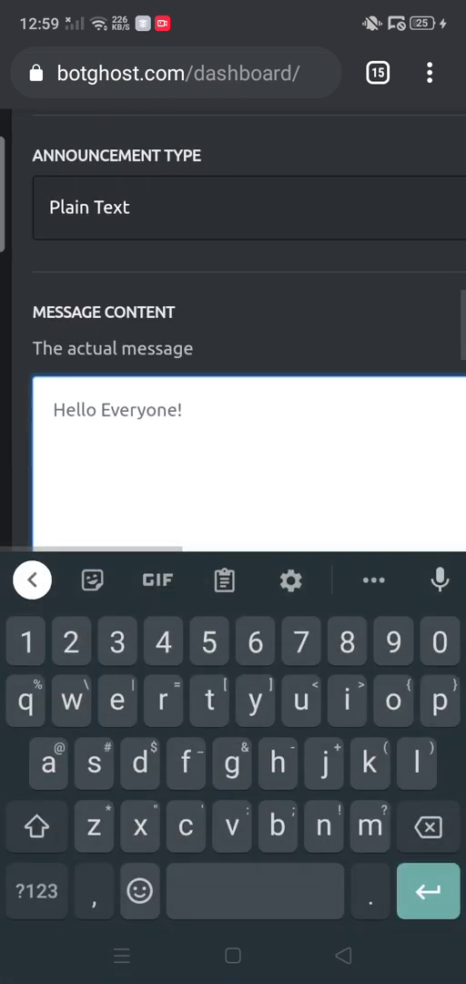
pyautogui.click(37, 886)
pyautogui.write('{us')
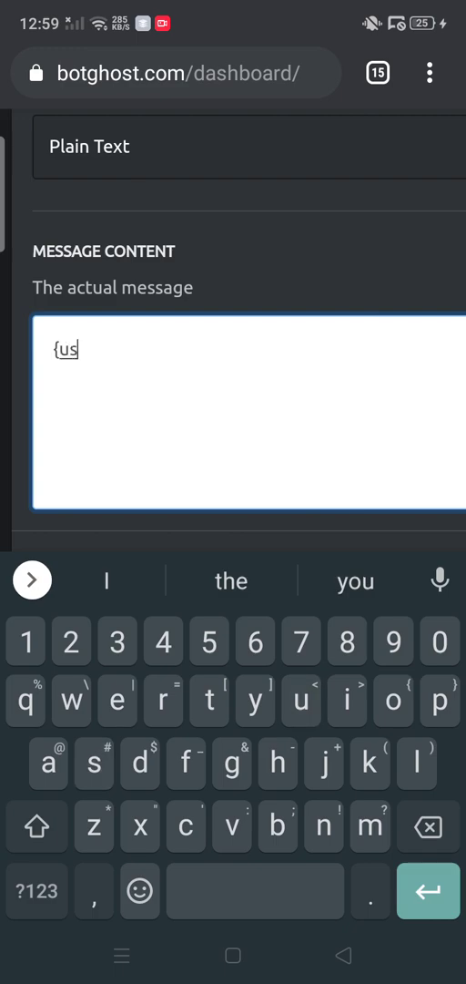
pyautogui.write('er}')
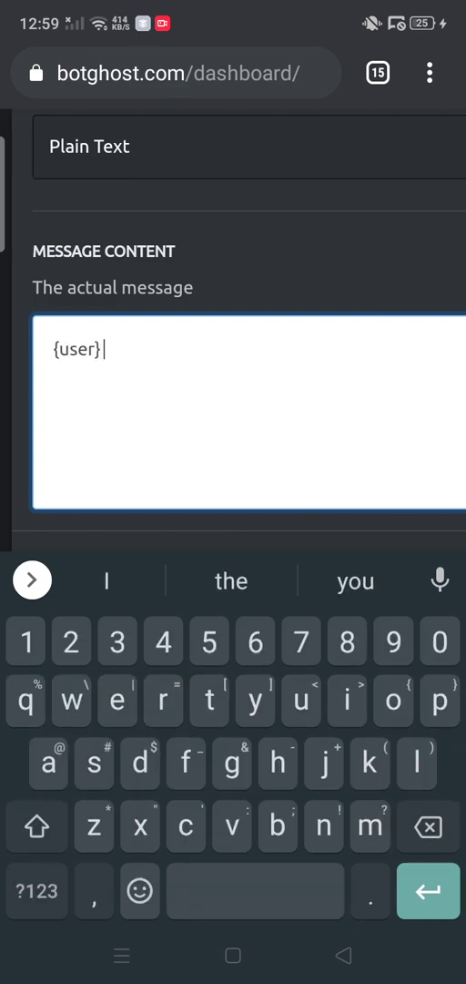
pyautogui.write('is')
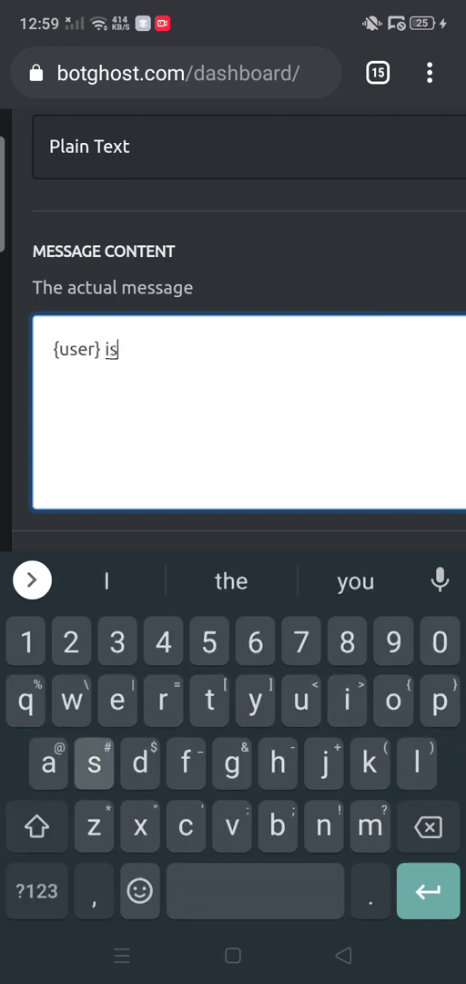
pyautogui.write('now on')
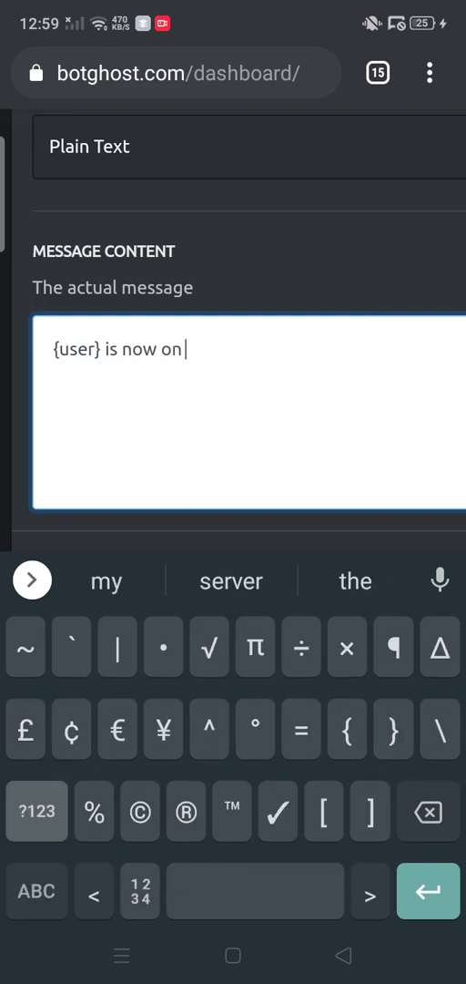
pyautogui.write('{ser')
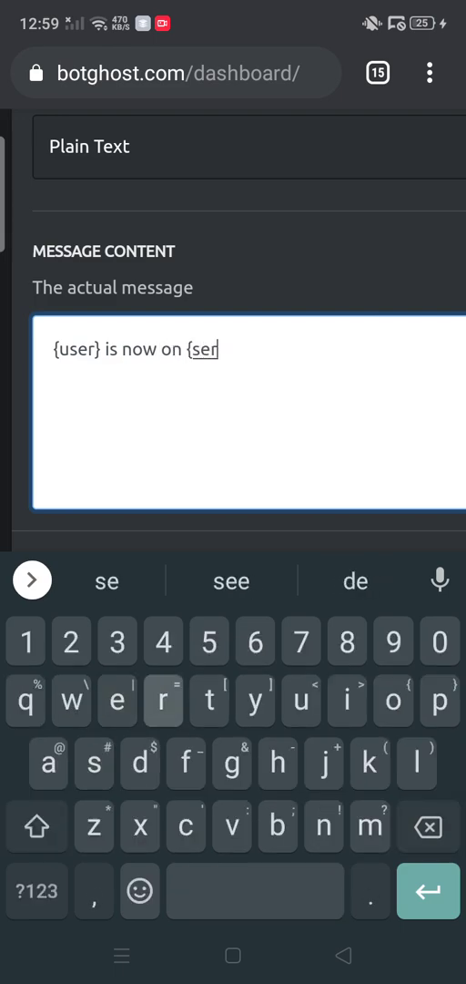
pyautogui.write('ver}')
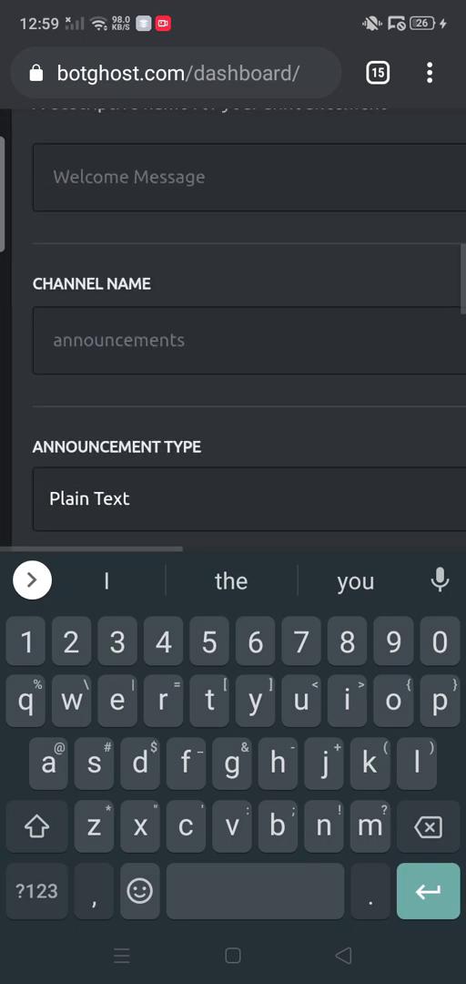
# Step: Look up #welcome-and-leave in unknwoned's Discord server and set it as the announcement's Channel Name
pyautogui.click(246, 341)
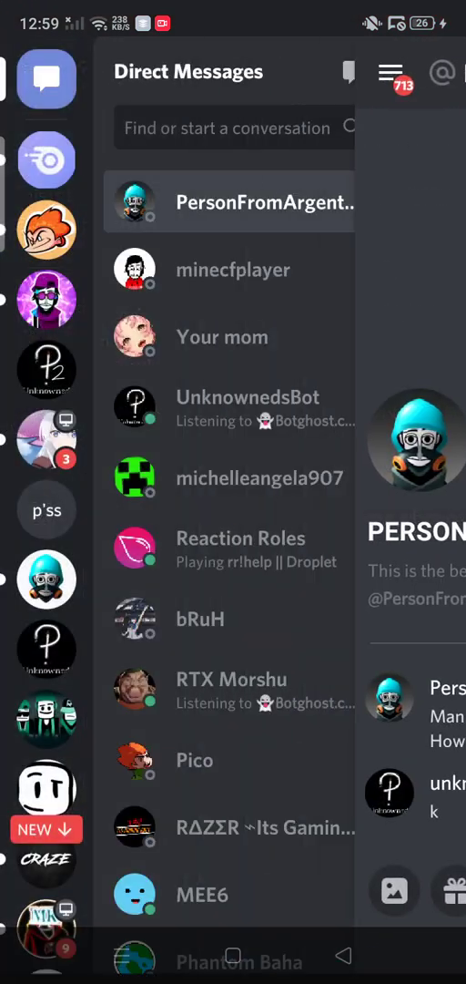
pyautogui.click(47, 649)
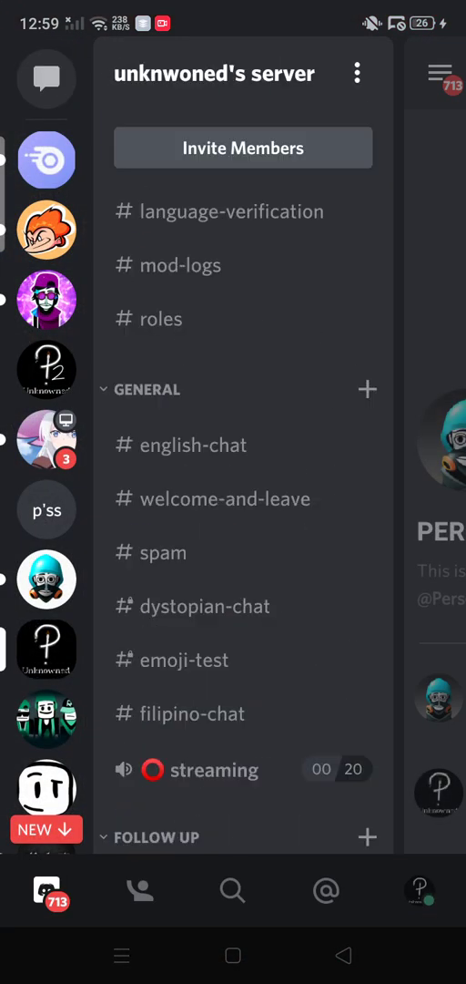
pyautogui.click(226, 499)
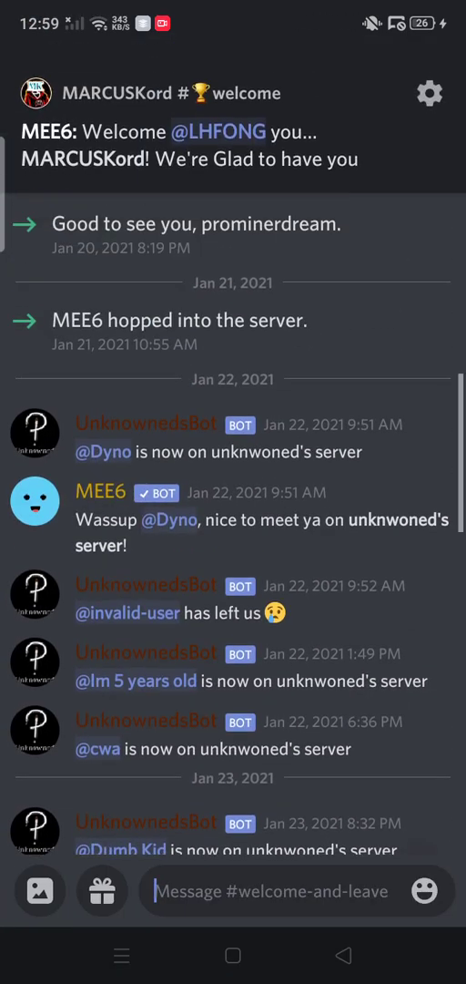
pyautogui.scroll(-3)
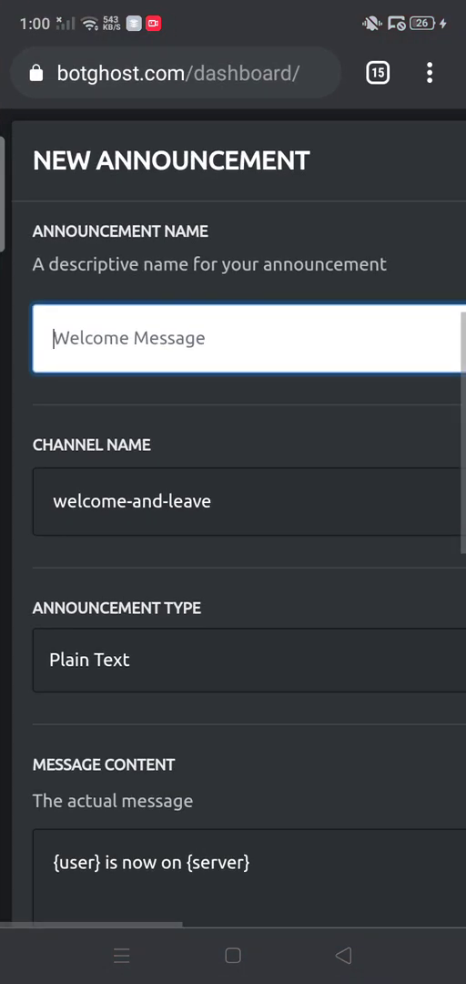
# Step: Name the join announcement in the Announcement Name field and close the form
pyautogui.click(237, 339)
pyautogui.write('j')
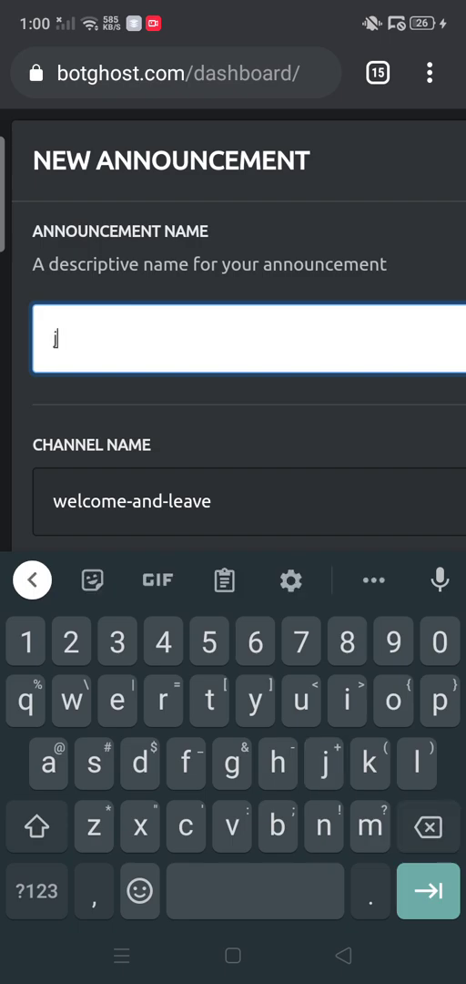
pyautogui.write('oin annoud')
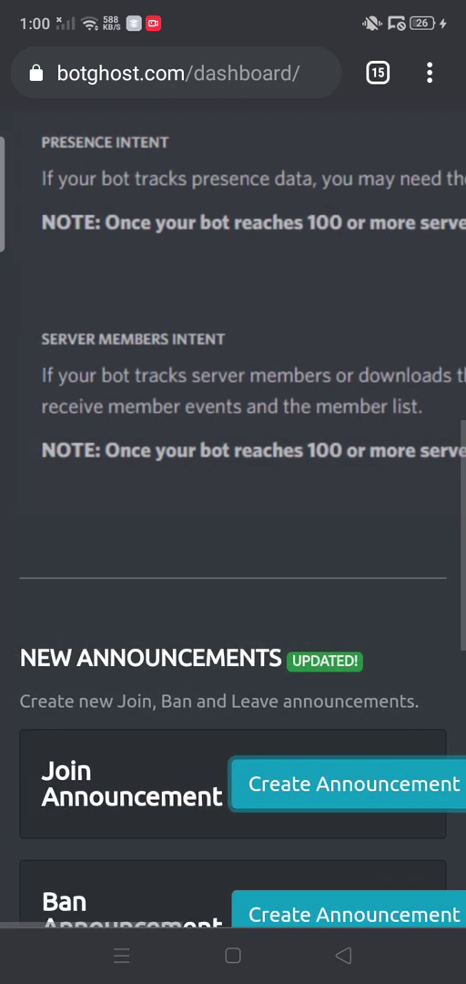
# Step: Save the dashboard changes and bring up the Custom Commands section
pyautogui.scroll(-3)
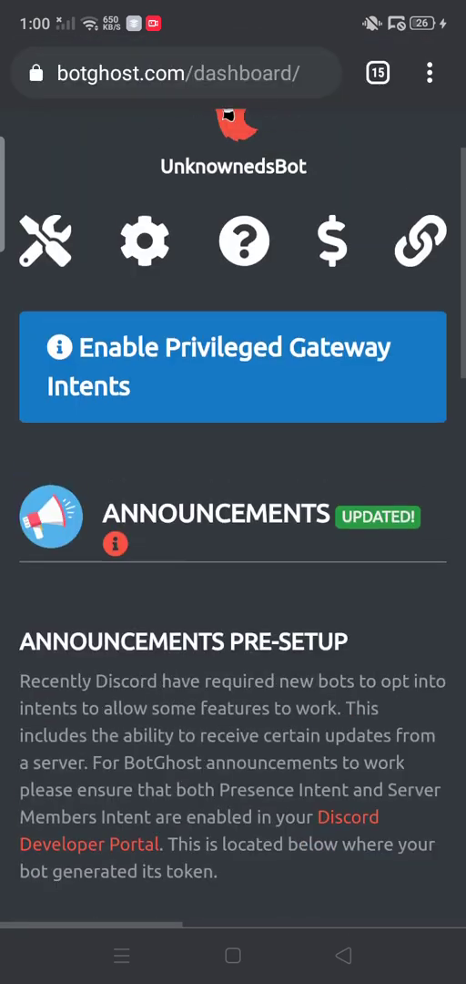
pyautogui.scroll(-3)
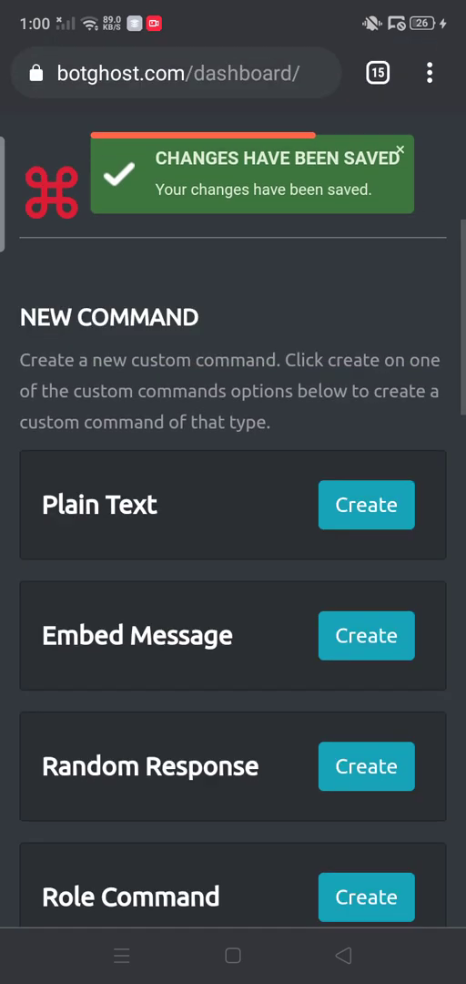
pyautogui.scroll(-3)
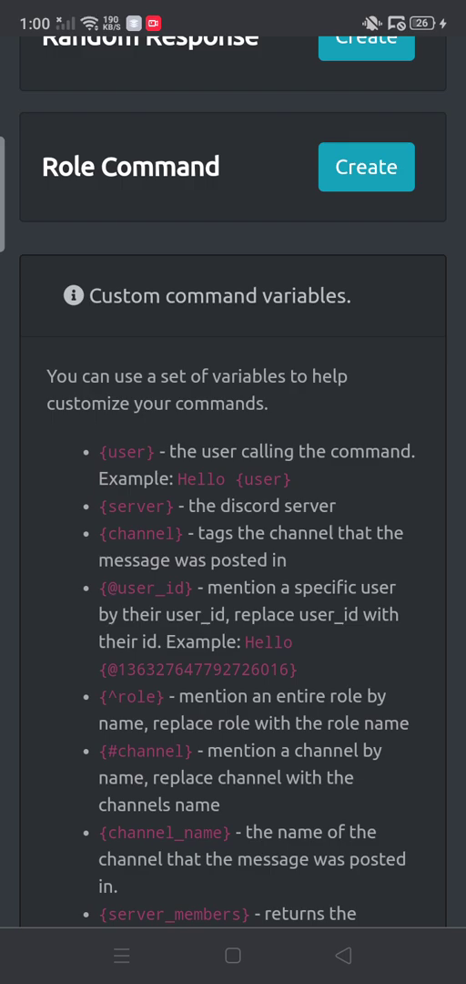
pyautogui.scroll(-3)
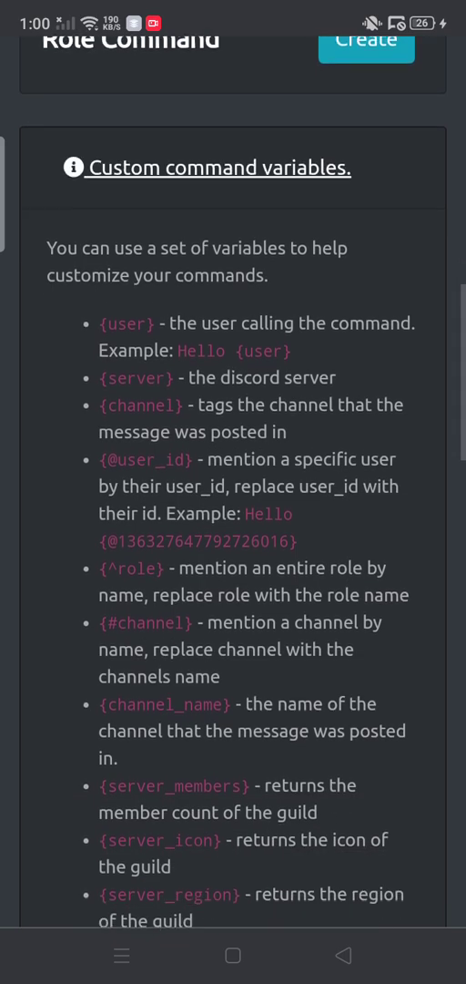
pyautogui.scroll(-3)
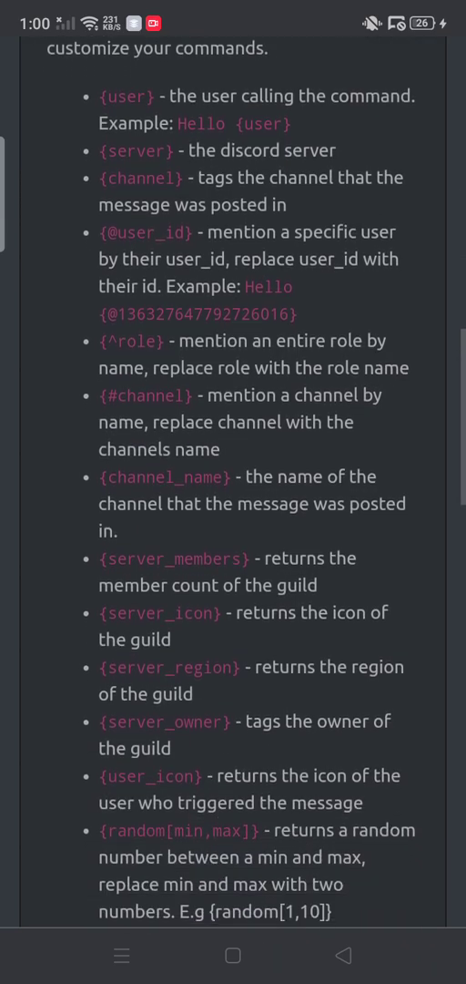
pyautogui.scroll(-3)
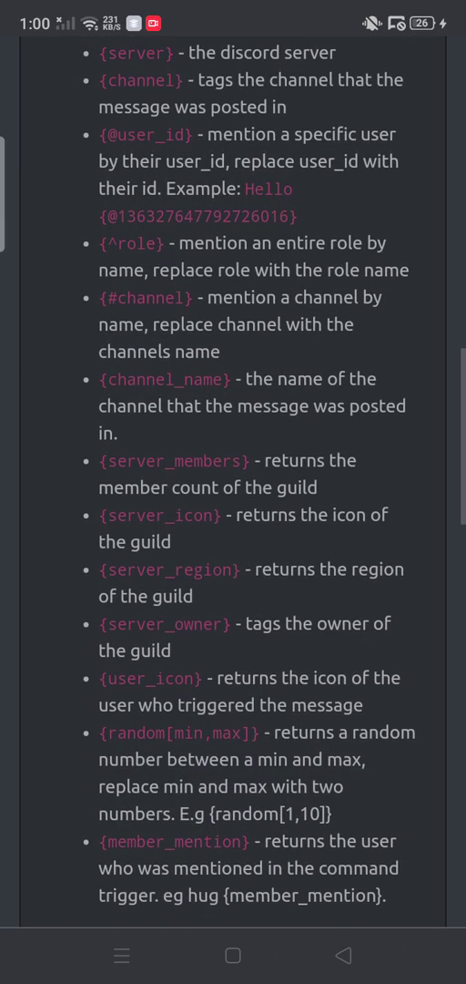
pyautogui.scroll(-3)
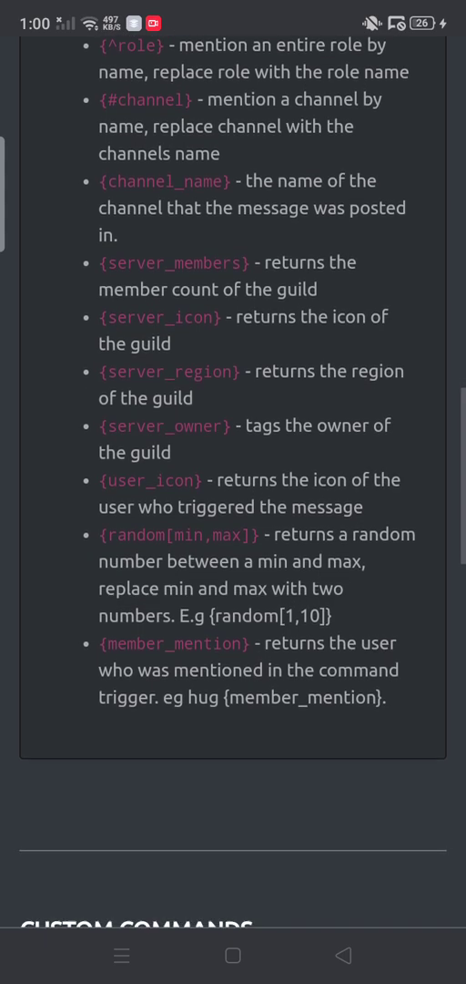
pyautogui.scroll(-3)
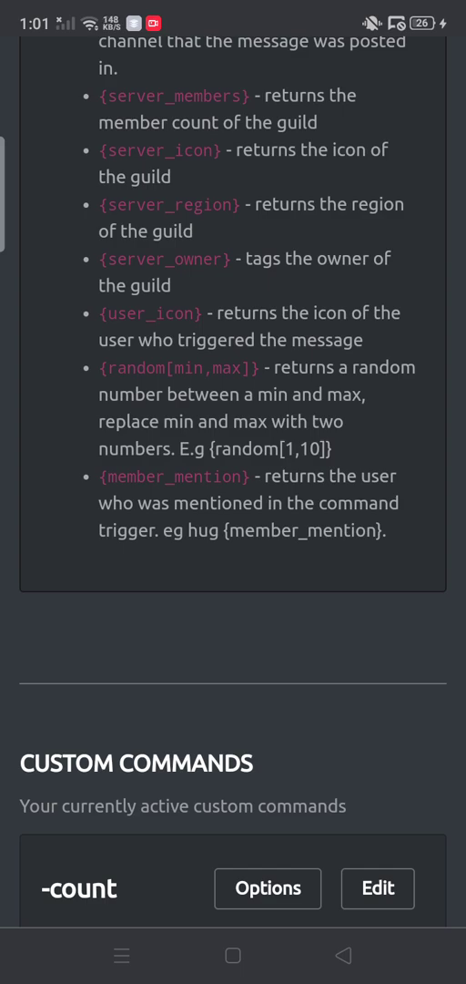
pyautogui.scroll(3)
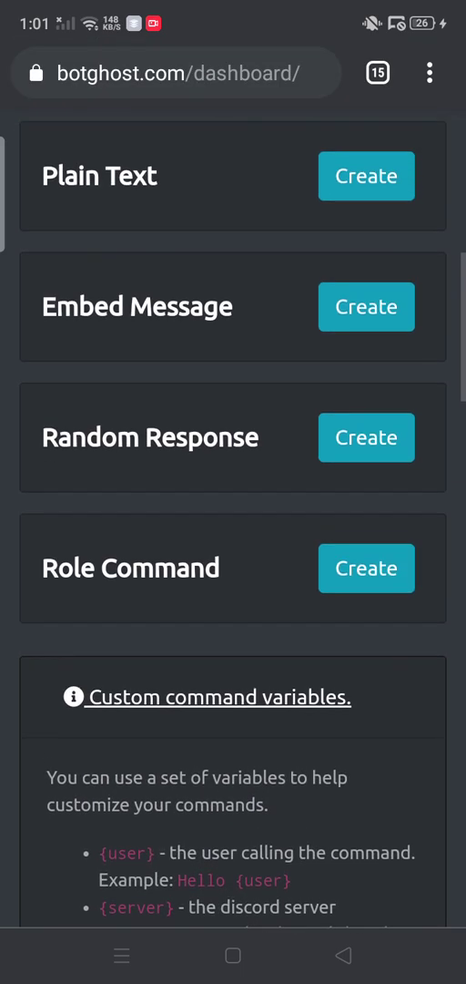